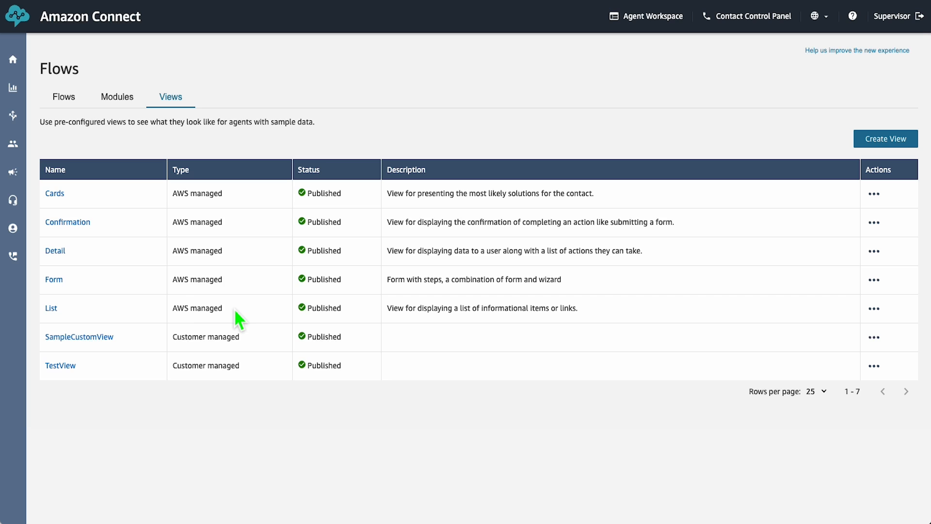
Step: Open SampleCustomView from the Views list into the view editor
{"action": "double_click", "coordinate": [197, 308]}
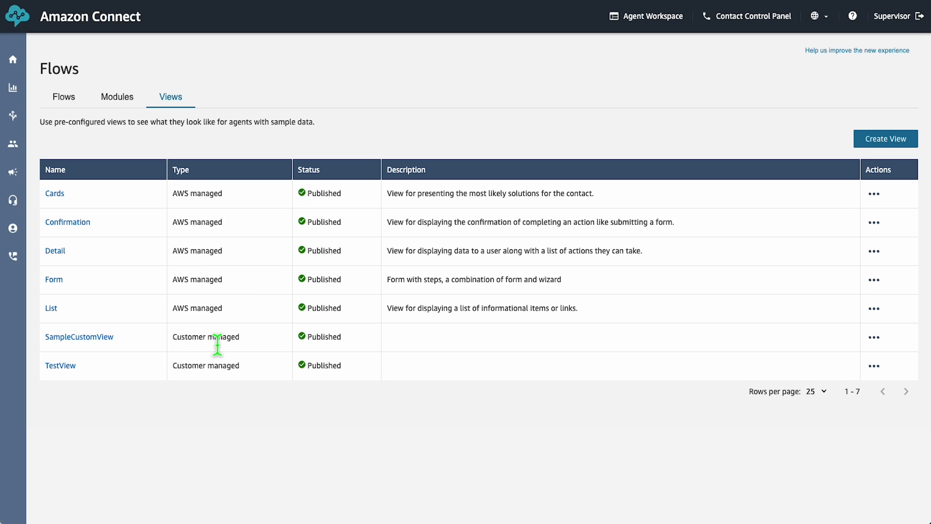
{"action": "mouse_move", "coordinate": [215, 331]}
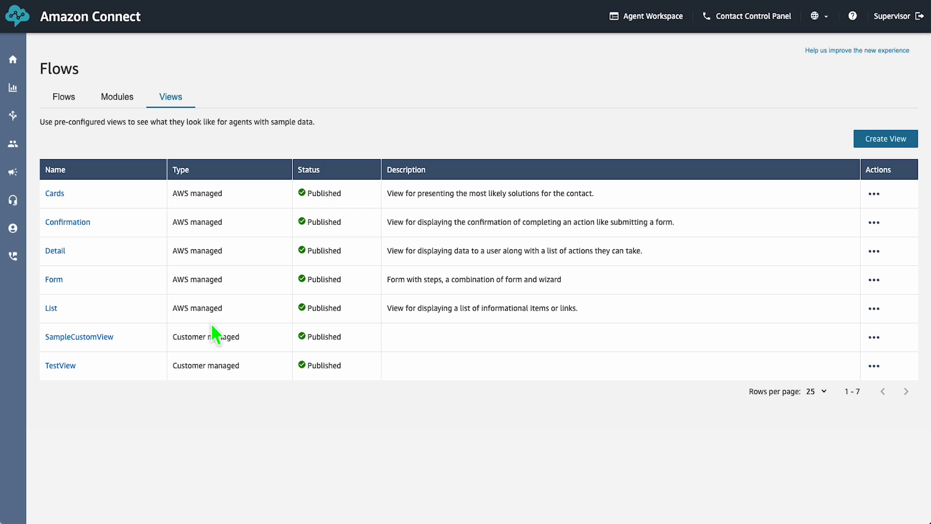
{"action": "left_click", "coordinate": [78, 337]}
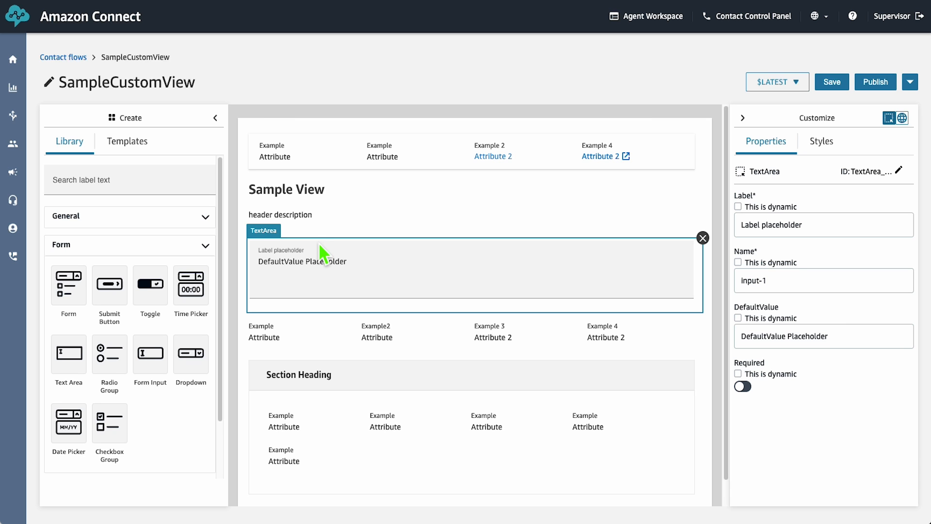
Step: Inspect the TextArea's properties and confirm publishing SampleCustomView
{"action": "left_click", "coordinate": [875, 81]}
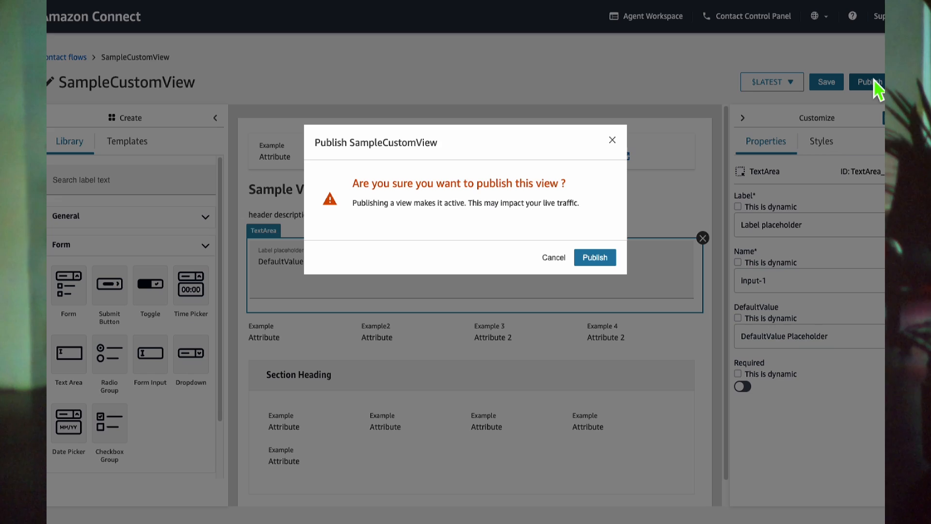
{"action": "left_click", "coordinate": [594, 257]}
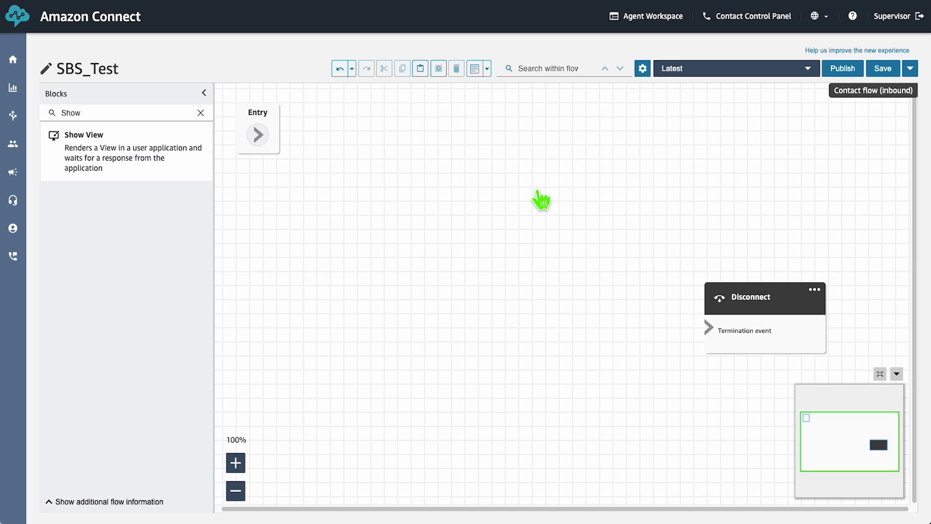
Step: Place a Show View block after Entry and reach its view selection setting
{"action": "left_click_drag", "start_coordinate": [83, 133], "coordinate": [403, 166]}
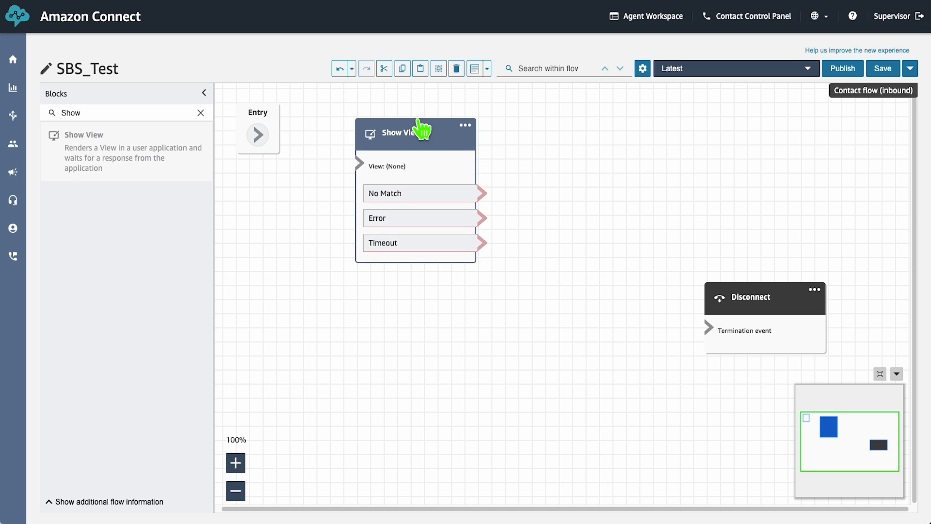
{"action": "left_click", "coordinate": [416, 132]}
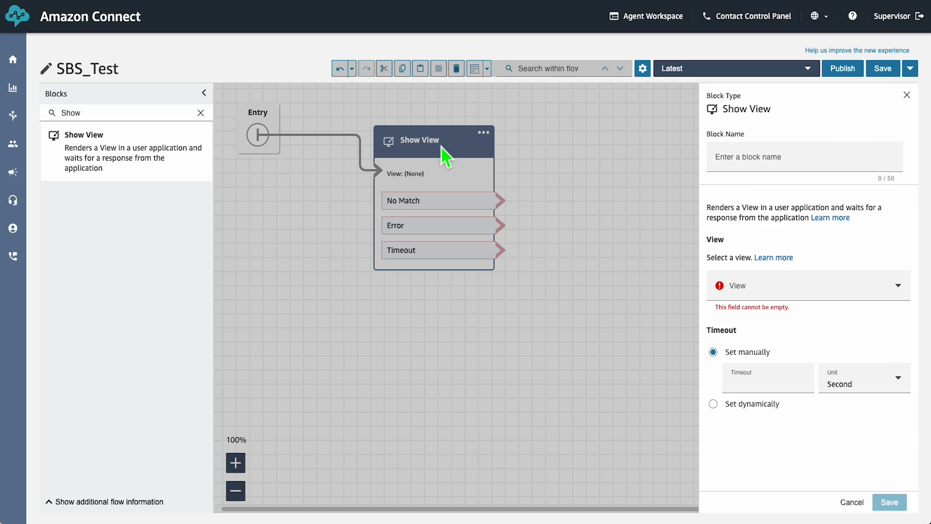
{"action": "left_click", "coordinate": [803, 285]}
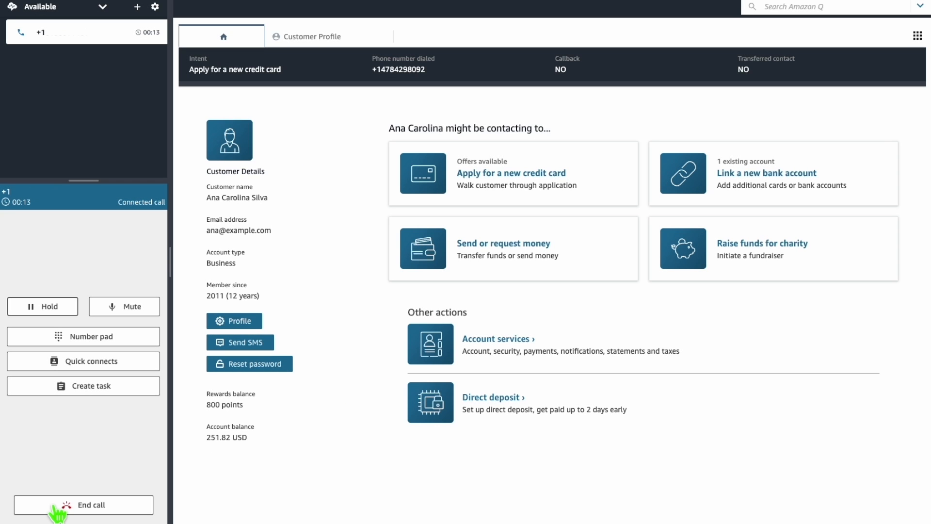
{"action": "mouse_move", "coordinate": [237, 196]}
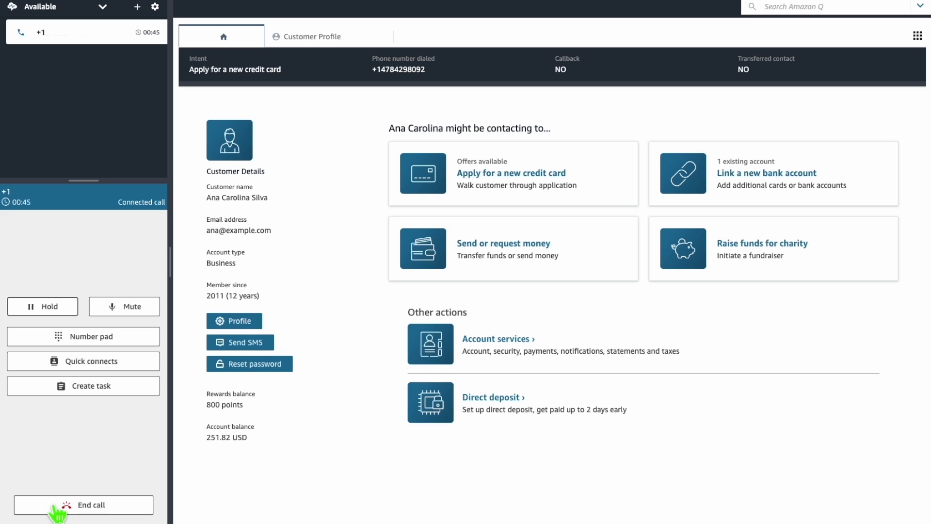
{"action": "mouse_move", "coordinate": [129, 428]}
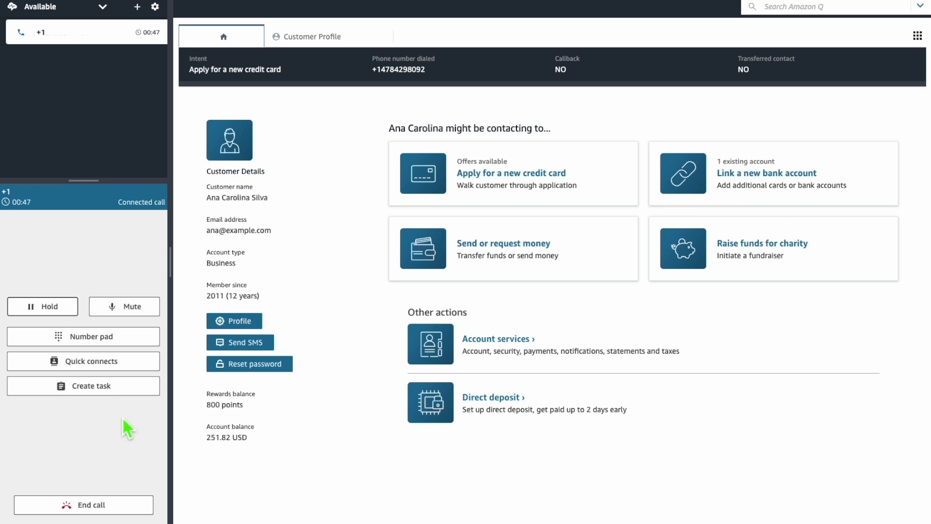
{"action": "mouse_move", "coordinate": [495, 181]}
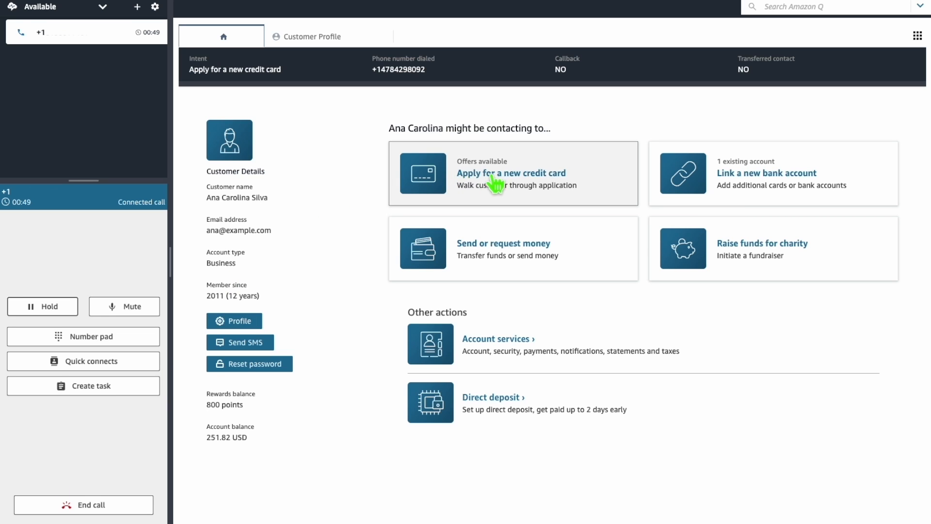
Step: Review new credit card offers and bank account details, then start the Rewards Credit Card application
{"action": "left_click", "coordinate": [509, 173]}
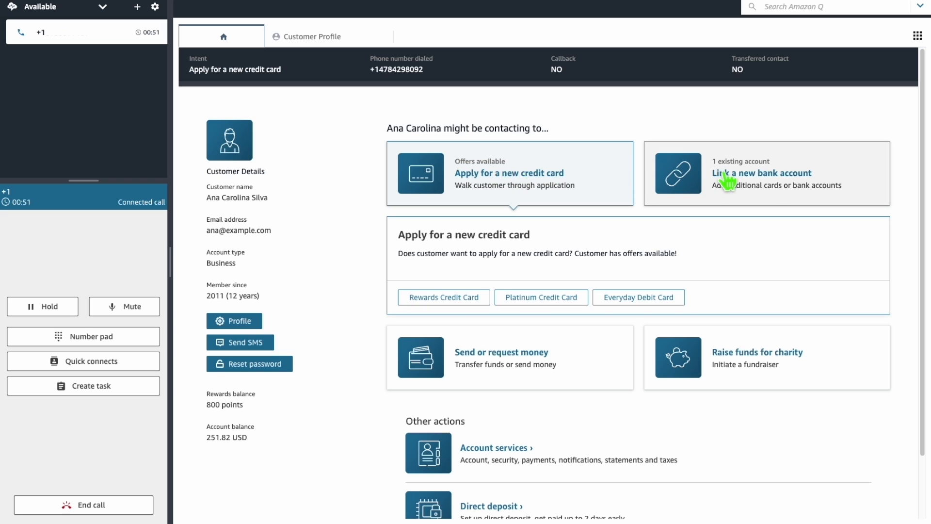
{"action": "left_click", "coordinate": [762, 173]}
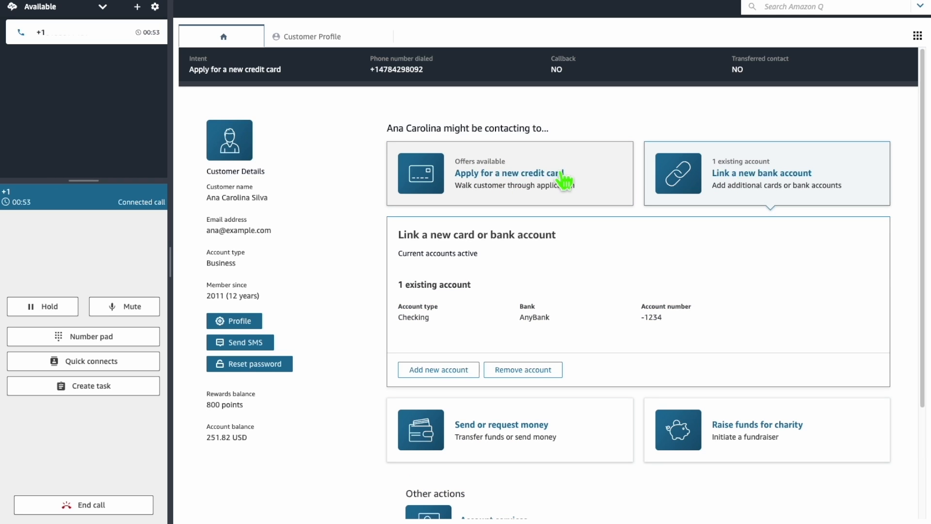
{"action": "left_click", "coordinate": [507, 173]}
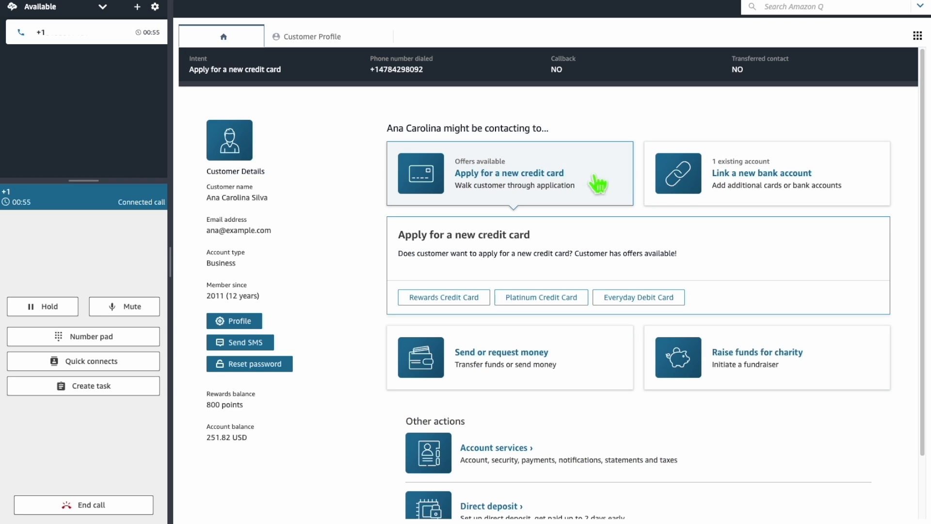
{"action": "mouse_move", "coordinate": [533, 361]}
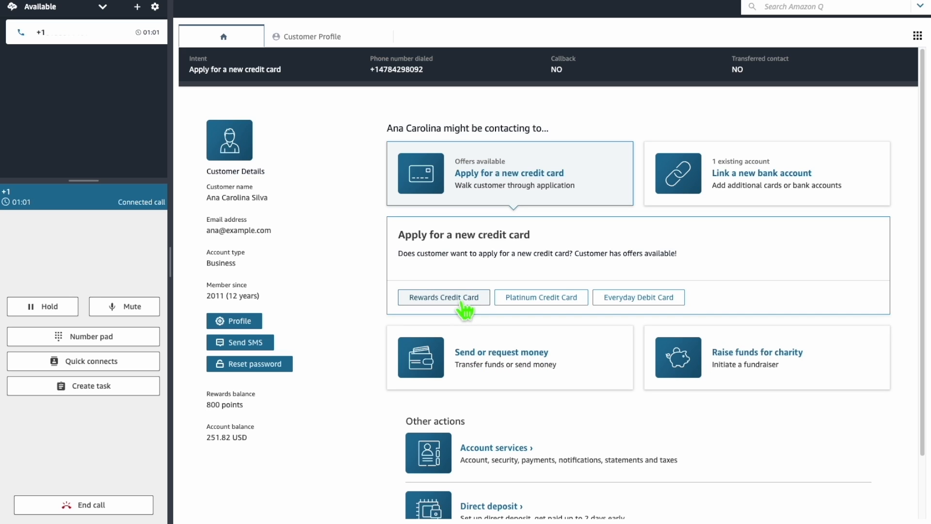
{"action": "left_click", "coordinate": [443, 296]}
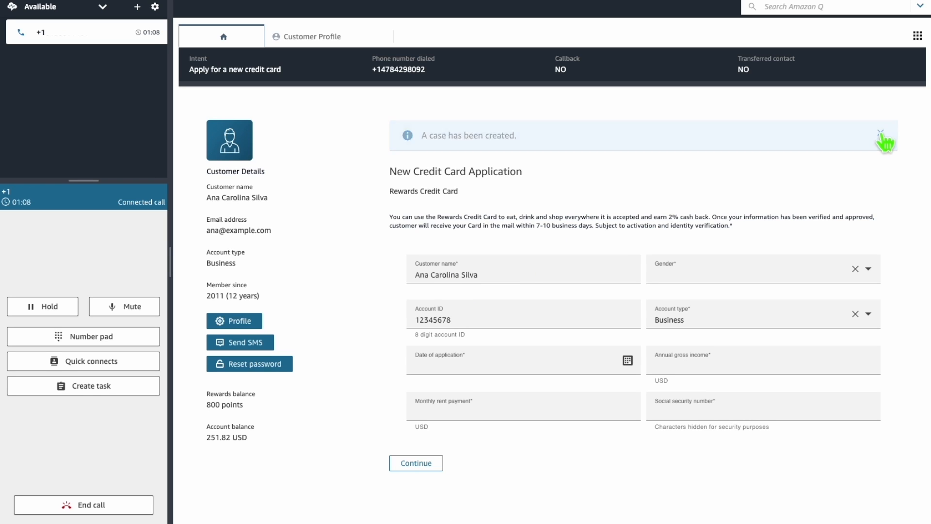
Step: Fill the application with date February 7, income 100000 and rent 2000, and continue to the disclaimer
{"action": "left_click", "coordinate": [886, 136]}
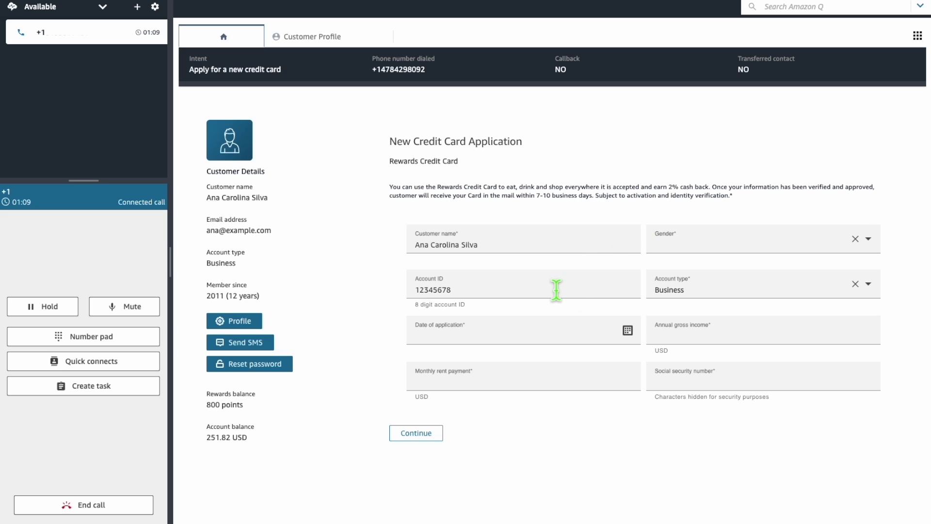
{"action": "left_click", "coordinate": [861, 238]}
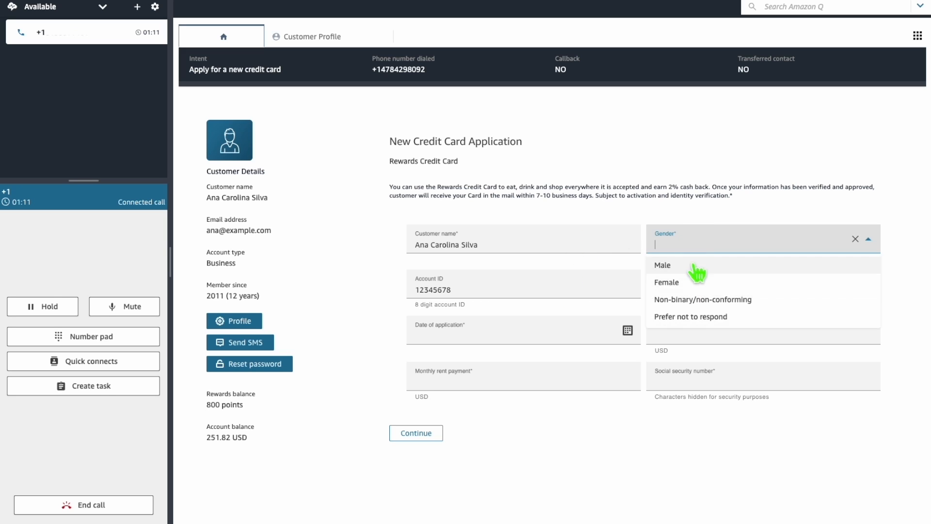
{"action": "left_click", "coordinate": [666, 282]}
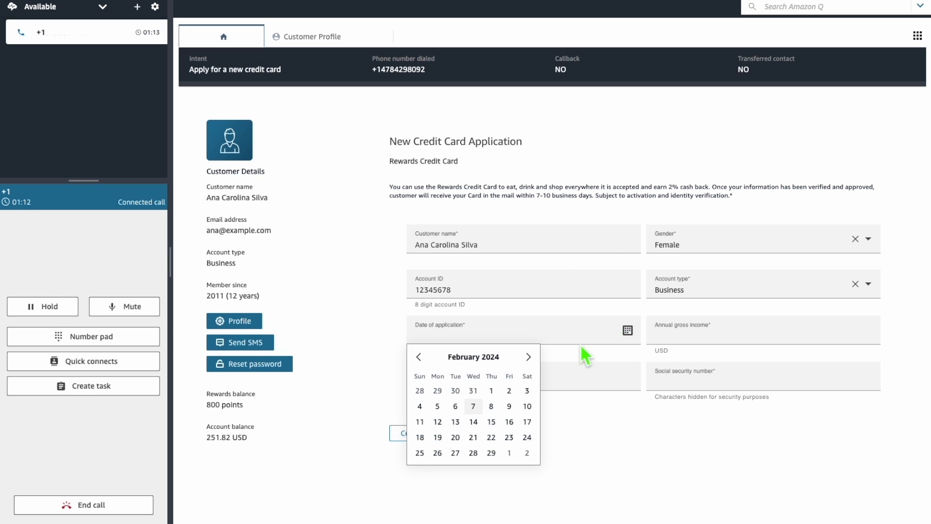
{"action": "left_click", "coordinate": [473, 406]}
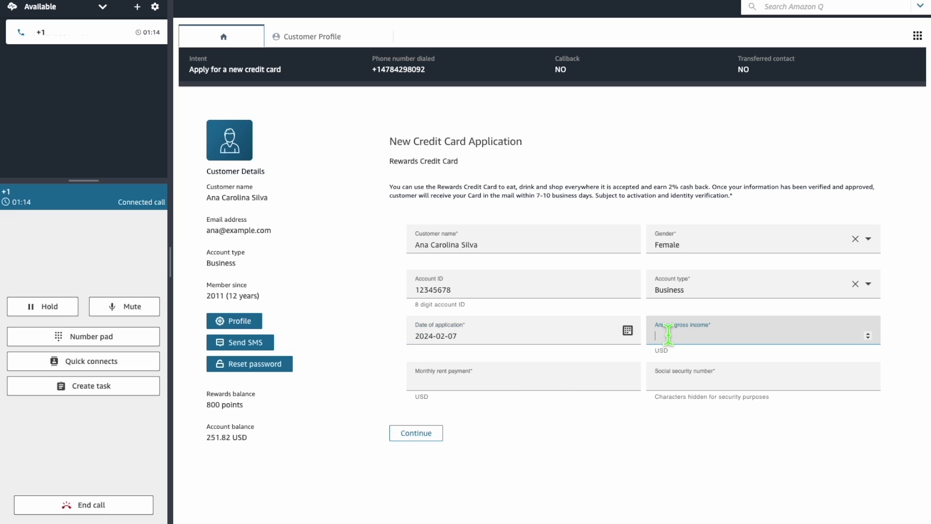
{"action": "type", "text": "100000"}
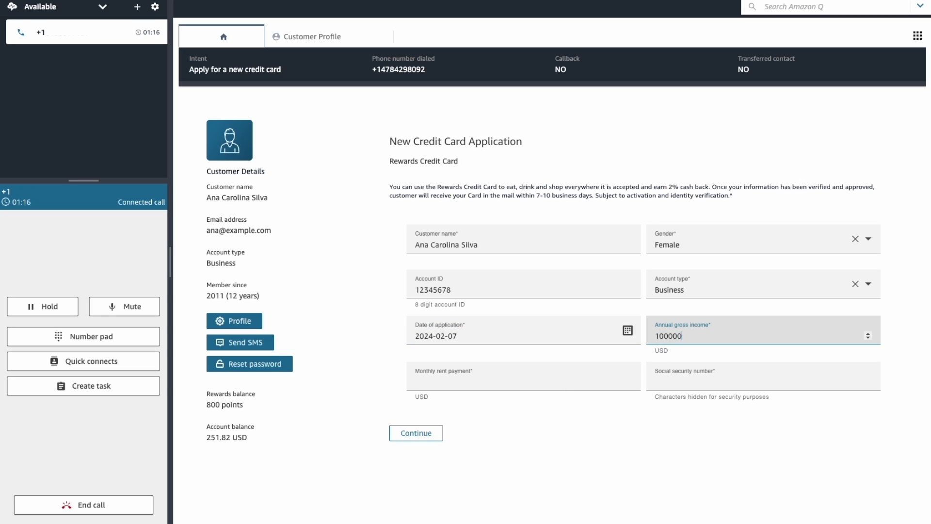
{"action": "type", "text": "2000"}
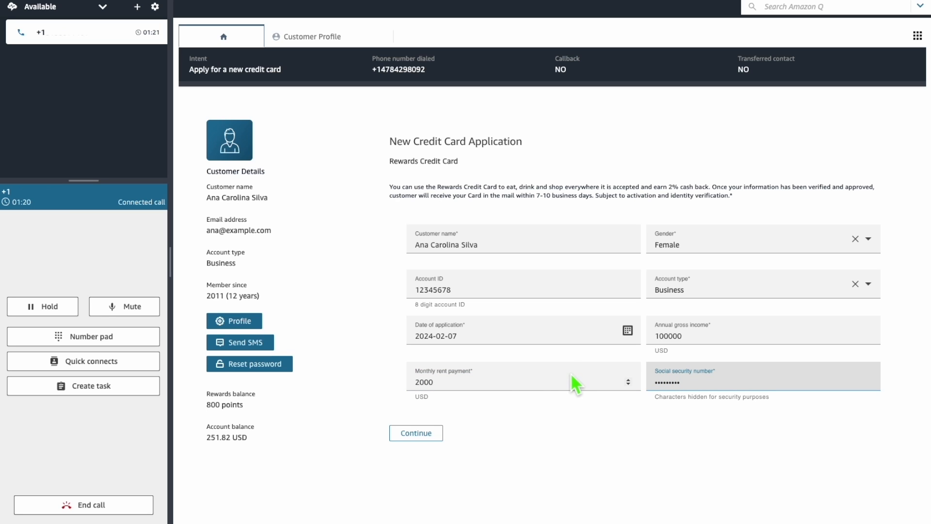
{"action": "left_click", "coordinate": [416, 432]}
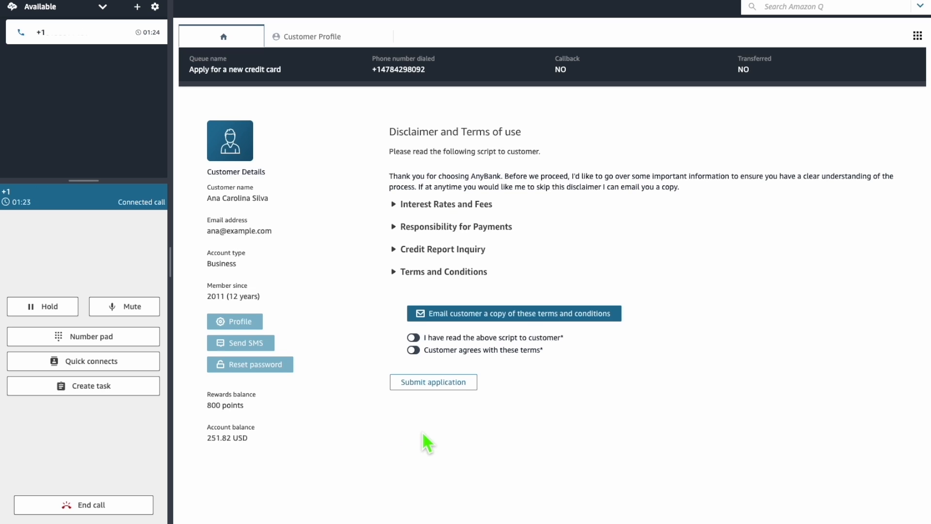
Step: Expand the disclaimer, confirm script read and customer agreement, and submit the application
{"action": "left_click", "coordinate": [446, 203]}
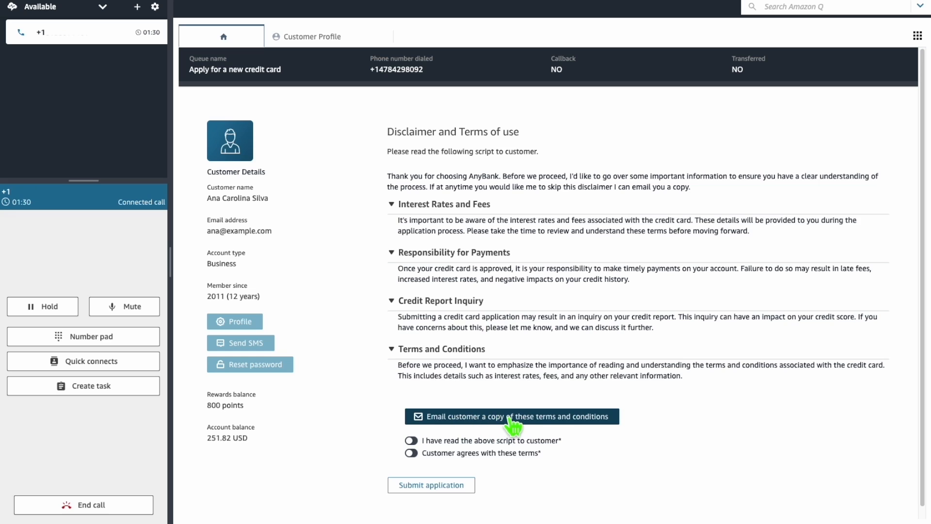
{"action": "left_click", "coordinate": [411, 441]}
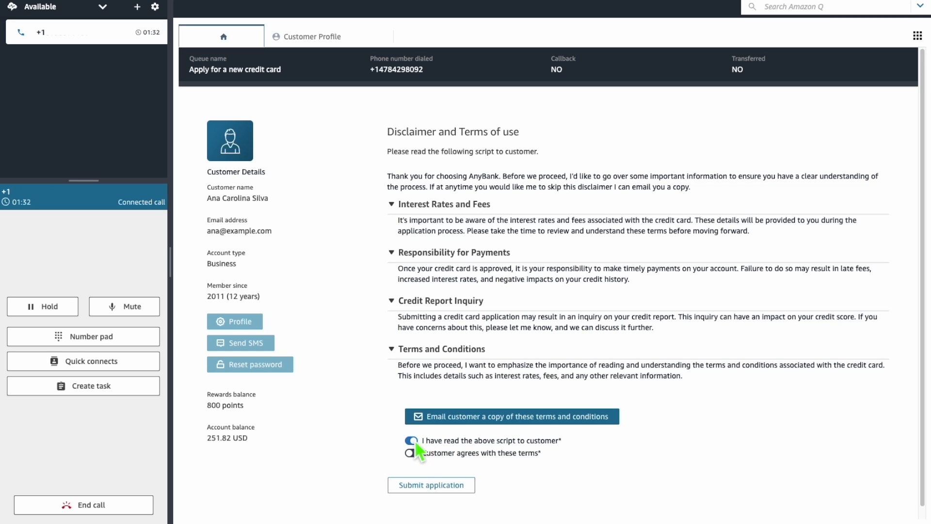
{"action": "left_click", "coordinate": [411, 453]}
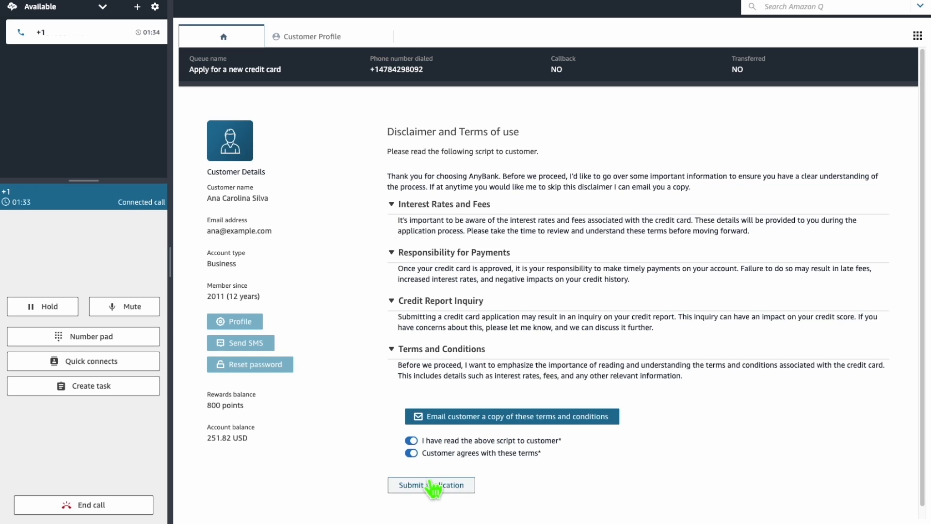
{"action": "left_click", "coordinate": [430, 485]}
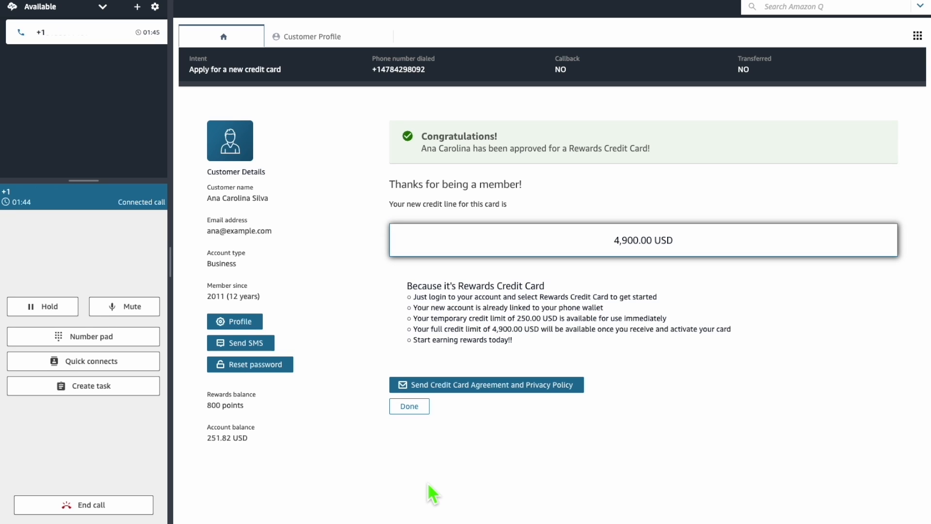
{"action": "mouse_move", "coordinate": [486, 384]}
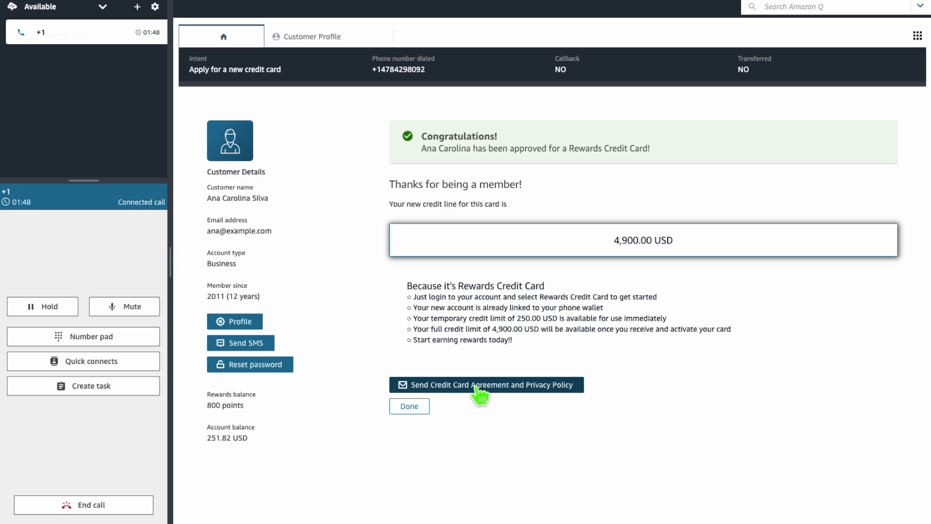
Step: Send the card agreement and privacy policy, then toggle the Link a new bank account details
{"action": "left_click", "coordinate": [408, 406]}
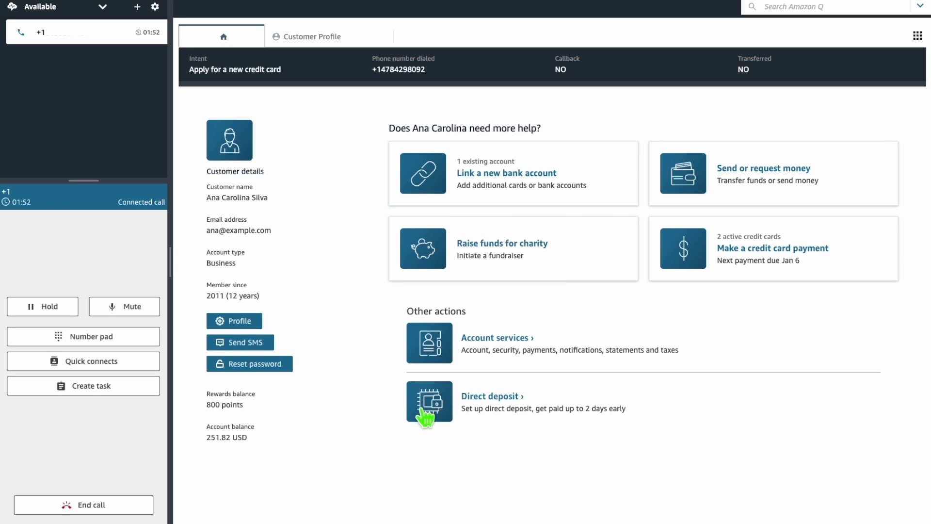
{"action": "mouse_move", "coordinate": [527, 193]}
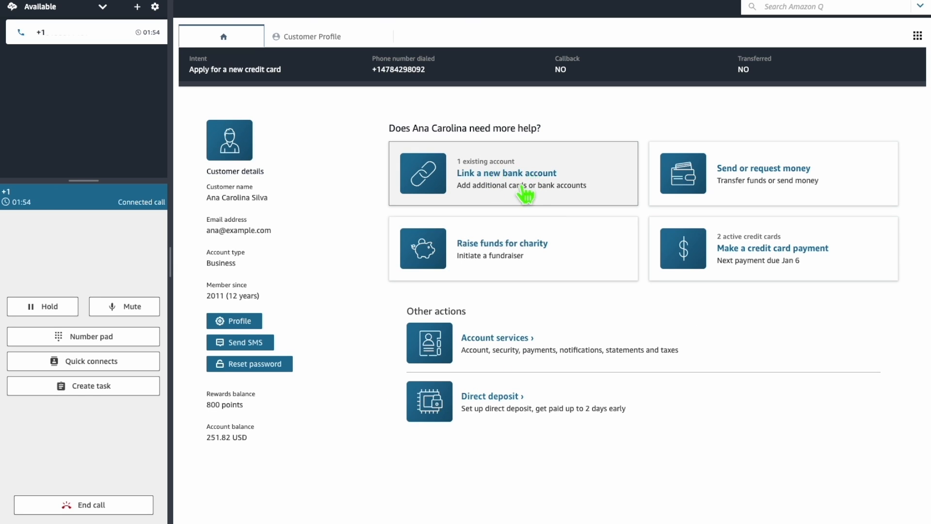
{"action": "left_click", "coordinate": [507, 173]}
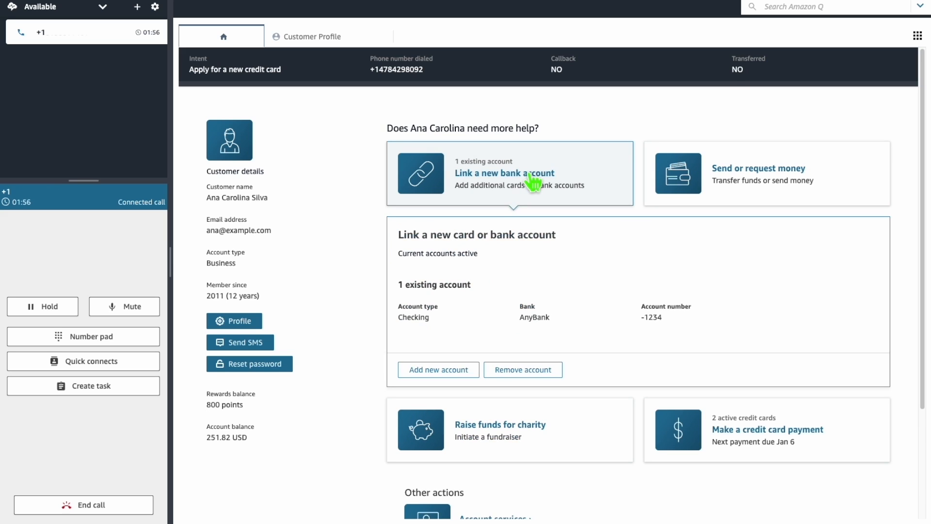
{"action": "left_click", "coordinate": [504, 173]}
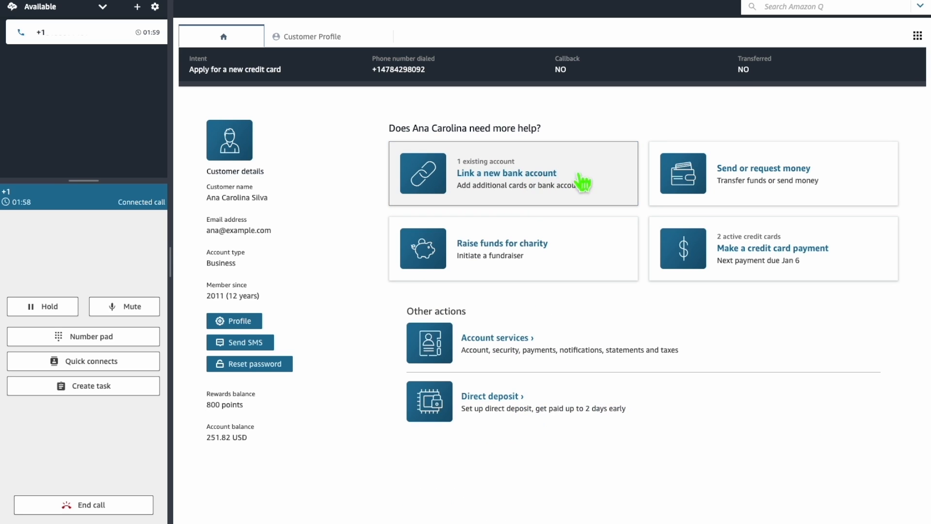
{"action": "mouse_move", "coordinate": [556, 223]}
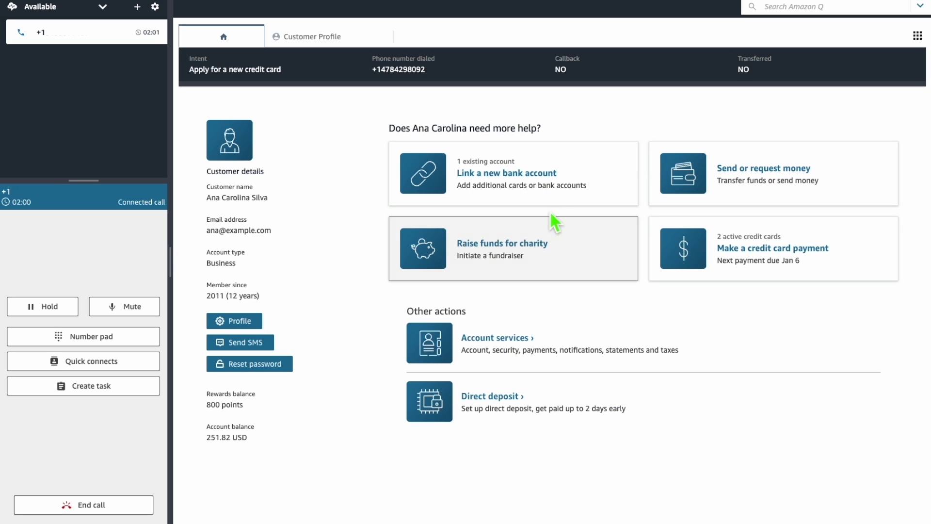
{"action": "left_click", "coordinate": [506, 173]}
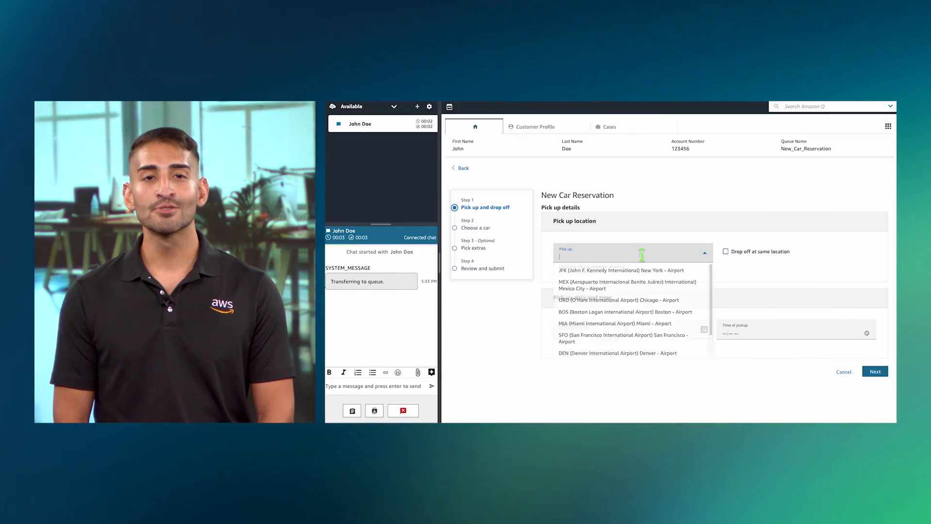
Step: Reserve a car with BOS pickup and a pickup time, then continue past the SMS Sent screen
{"action": "left_click", "coordinate": [626, 311]}
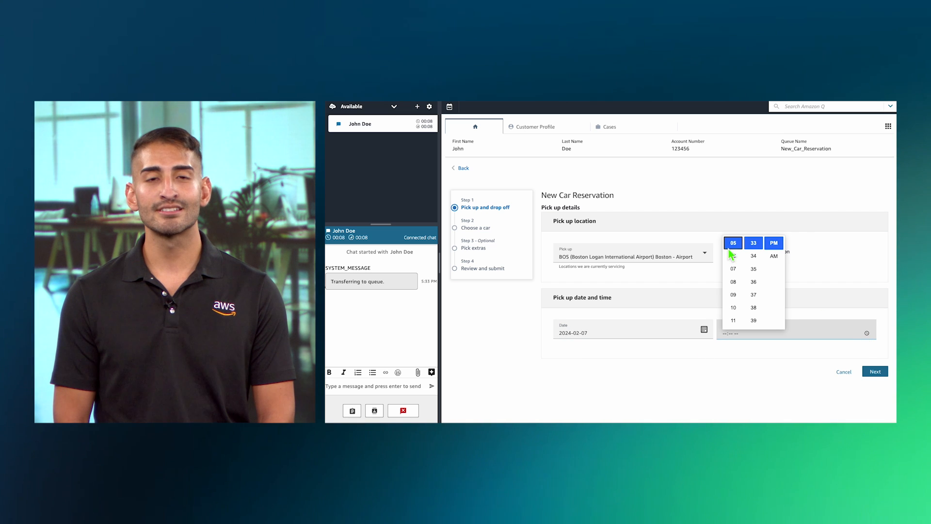
{"action": "left_click", "coordinate": [874, 372]}
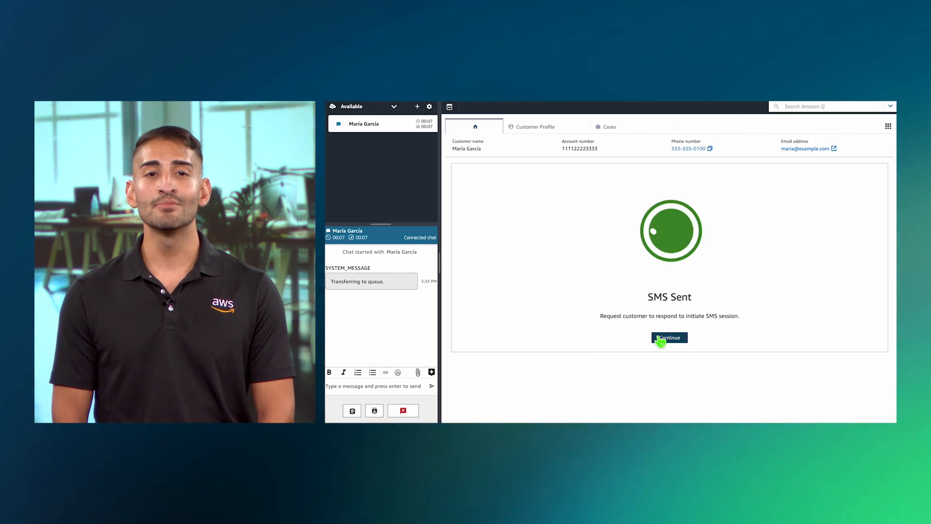
{"action": "left_click", "coordinate": [668, 338]}
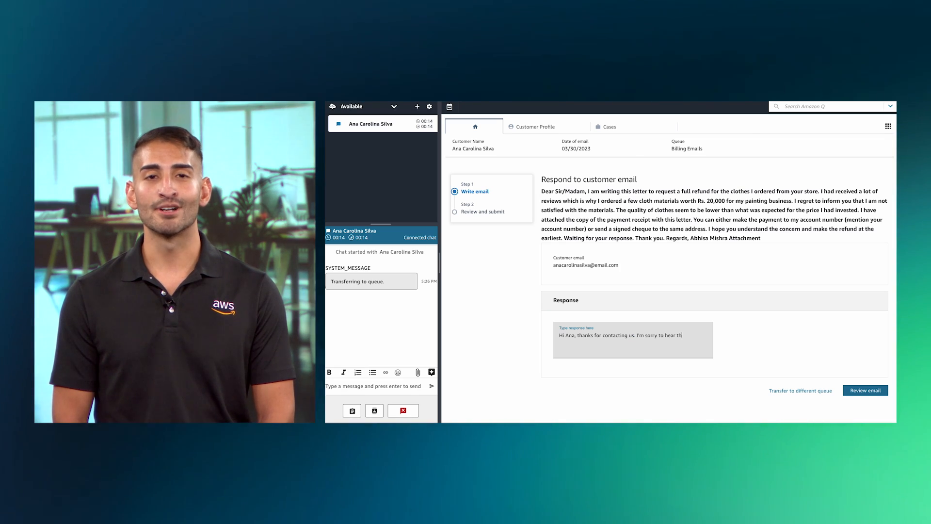